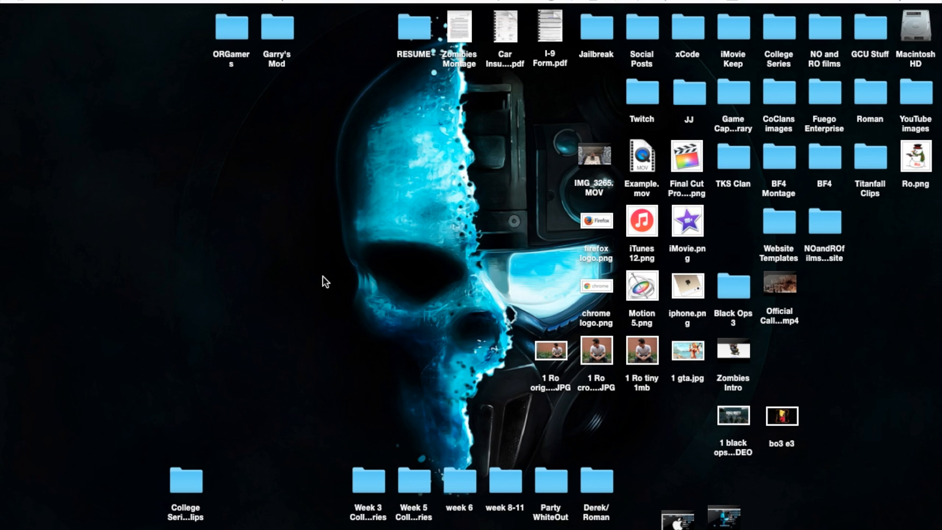
pyautogui.moveTo(13, 170)
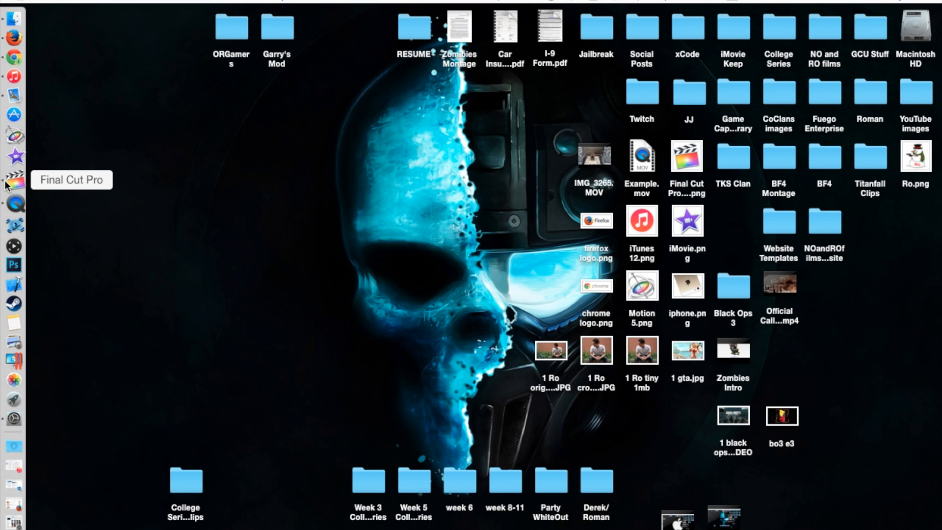
# Step: Launch Final Cut Pro from the Dock, loading the Final Cut Pro 10.2 Tutorial project
pyautogui.click(12, 183)
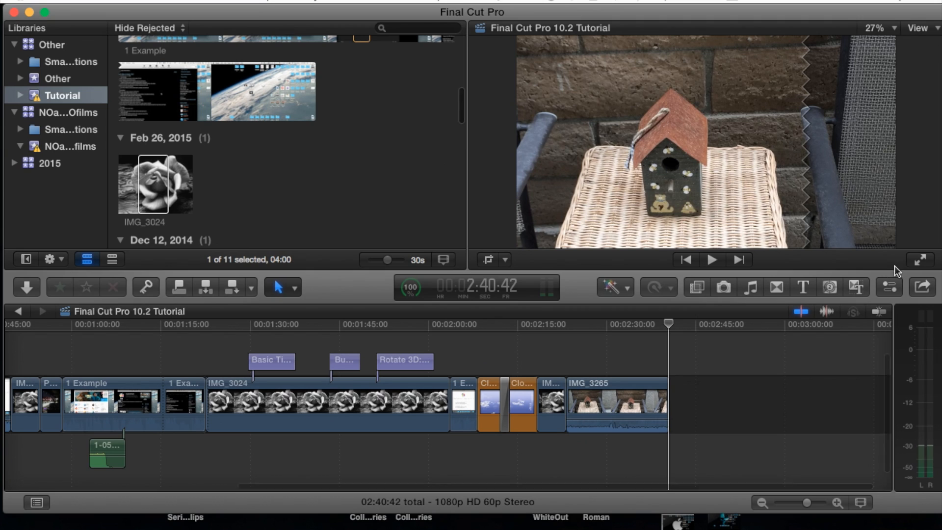
pyautogui.moveTo(890, 286)
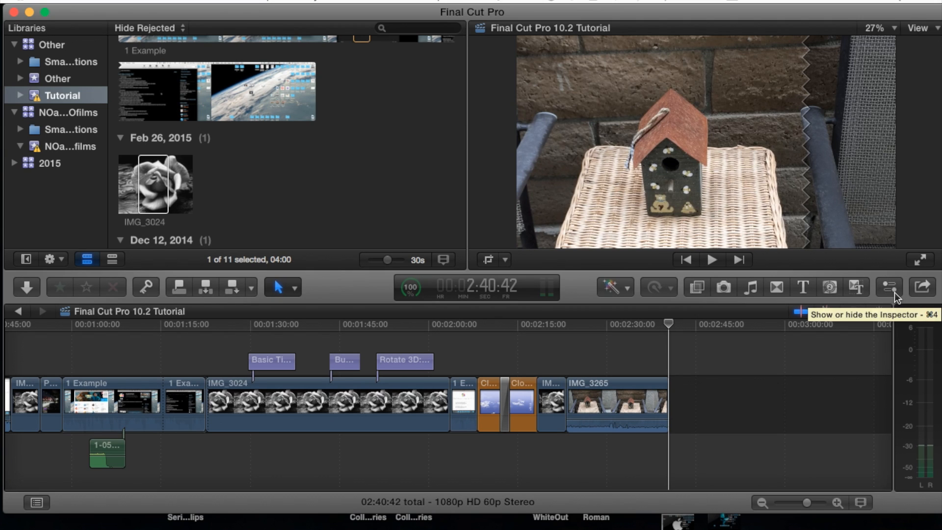
# Step: Show the Inspector panel beside the viewer
pyautogui.click(888, 287)
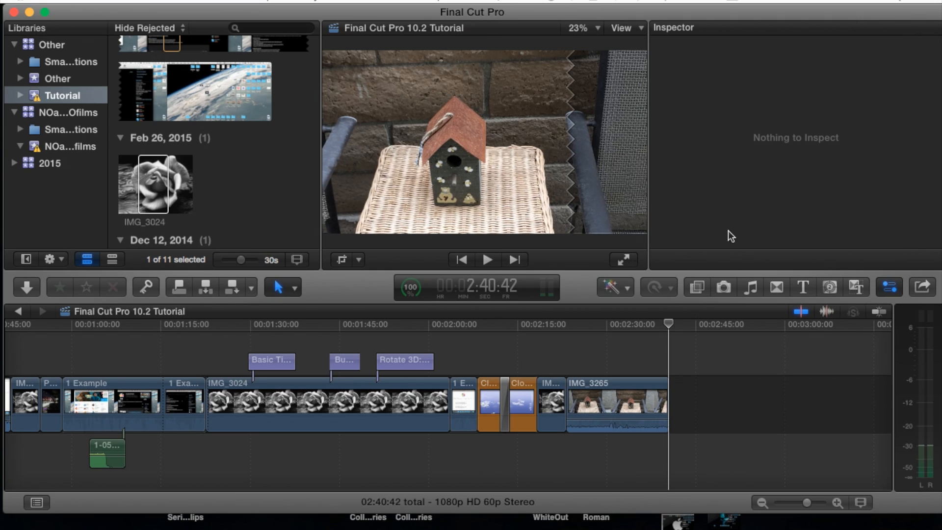
pyautogui.moveTo(271, 181)
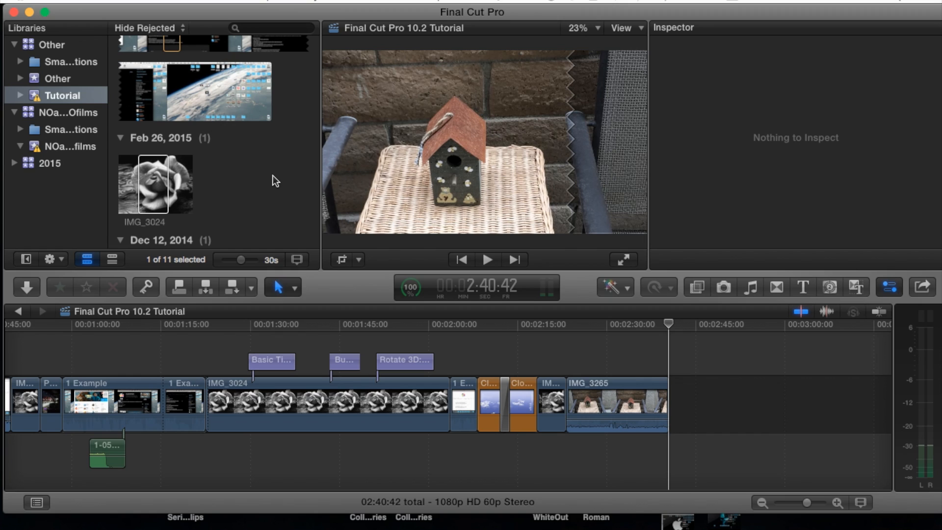
pyautogui.moveTo(421, 153)
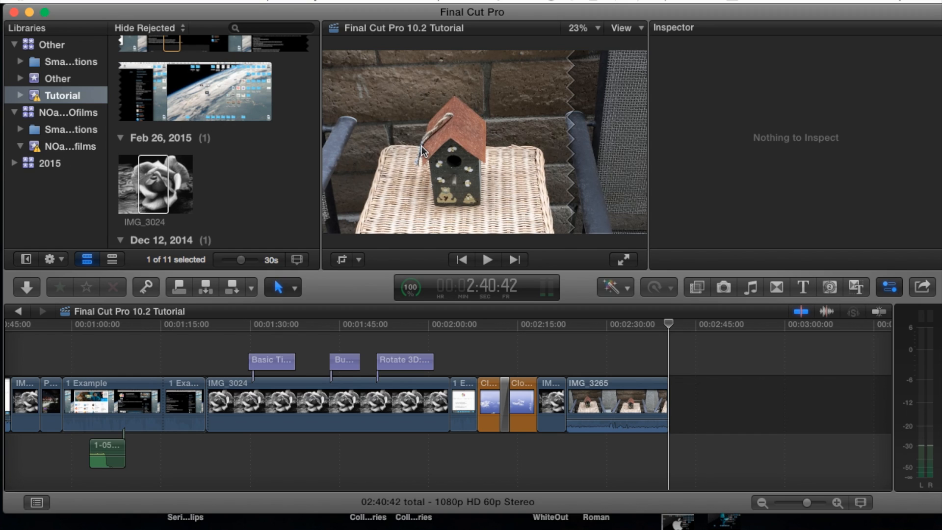
pyautogui.moveTo(569, 165)
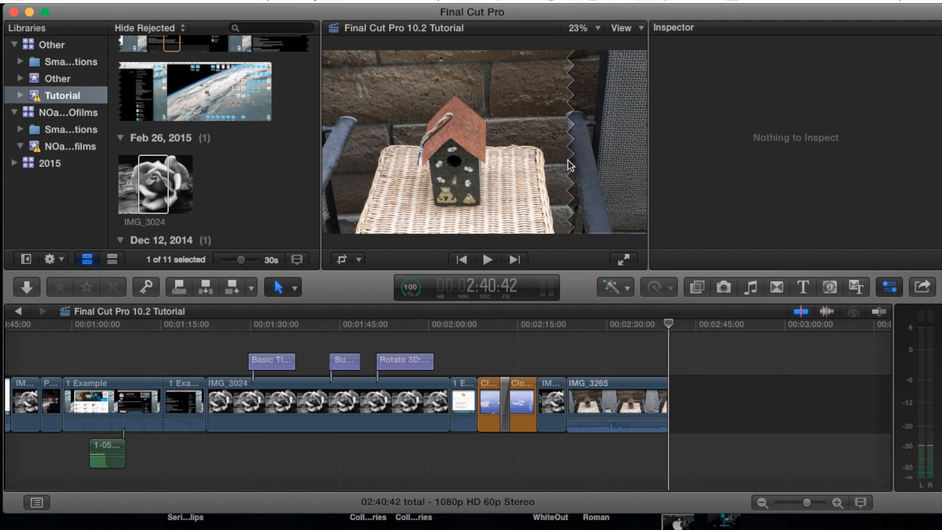
pyautogui.moveTo(281, 164)
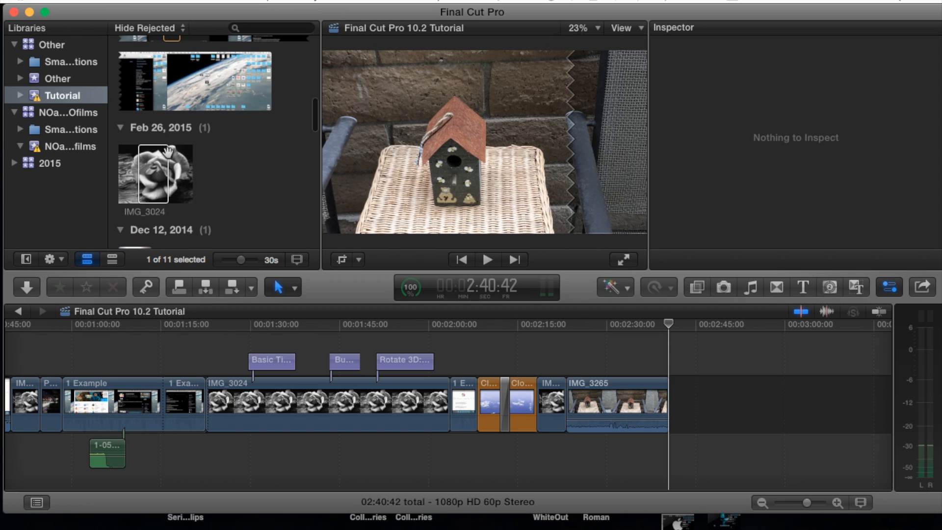
# Step: Append the rose image IMG_3024 to the timeline end and reveal its Spatial Conform section
pyautogui.click(154, 162)
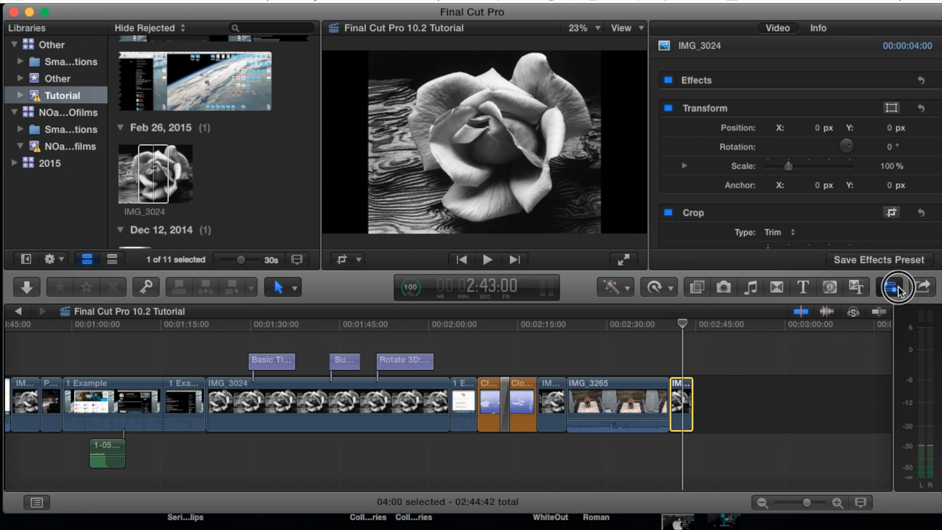
pyautogui.scroll(-3)
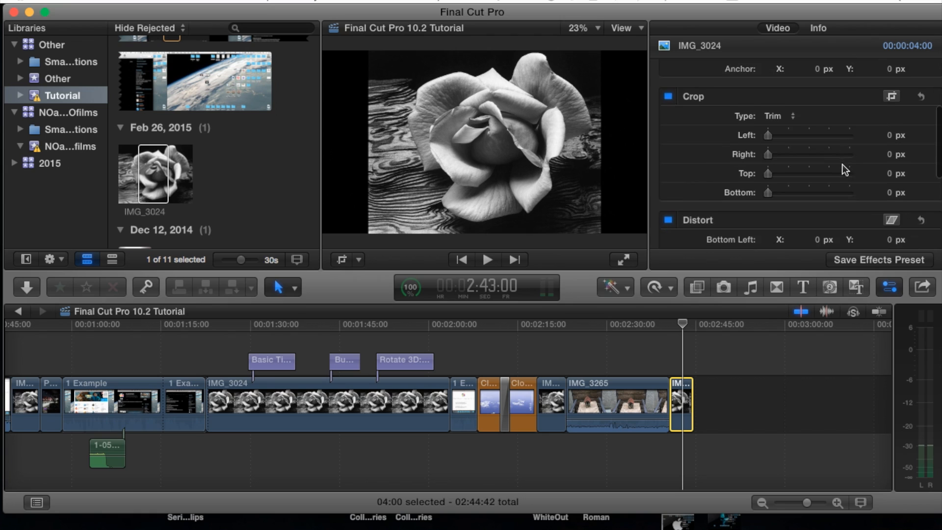
pyautogui.scroll(-3)
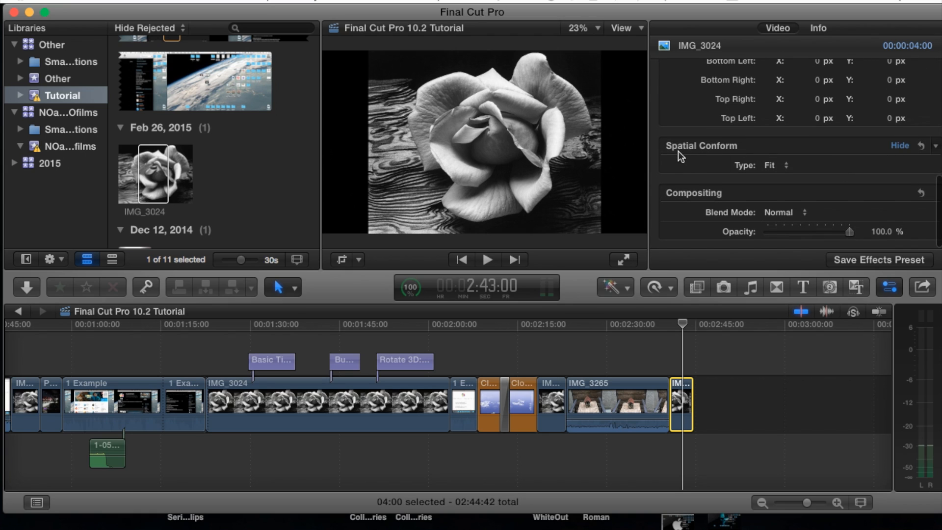
pyautogui.moveTo(748, 156)
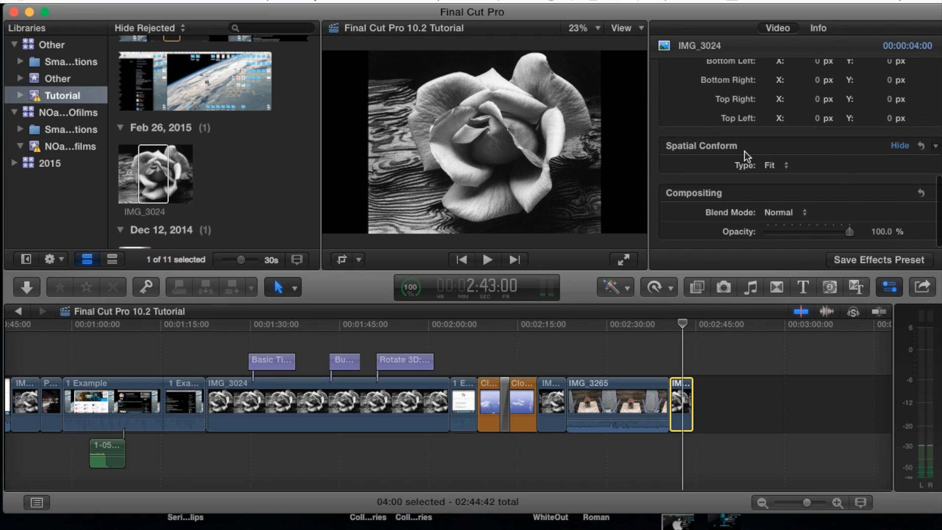
pyautogui.moveTo(748, 156)
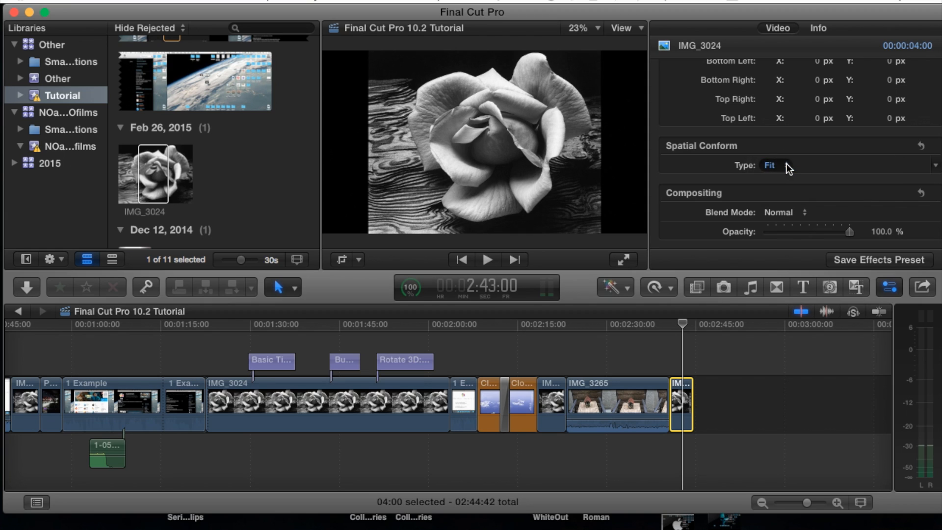
# Step: Try Spatial Conform Fit and Fill on the rose clip, then set it to None
pyautogui.click(772, 165)
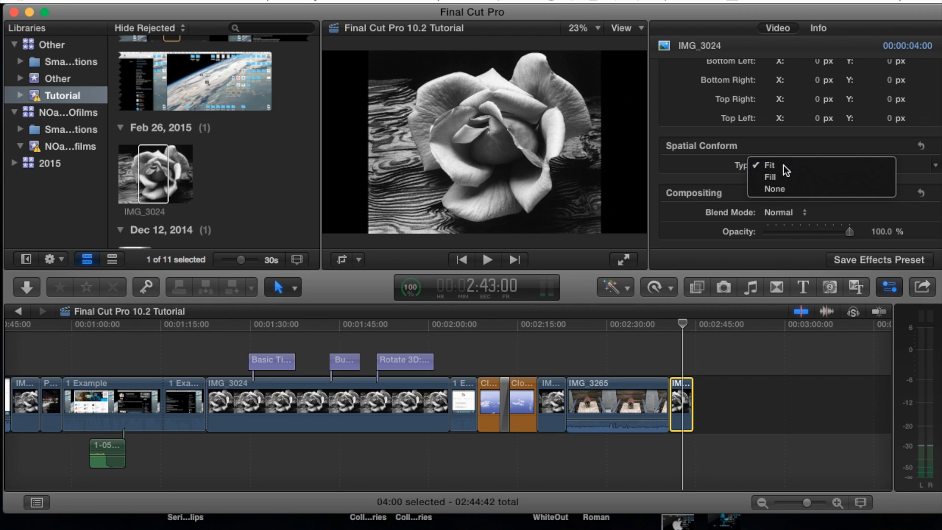
pyautogui.click(769, 165)
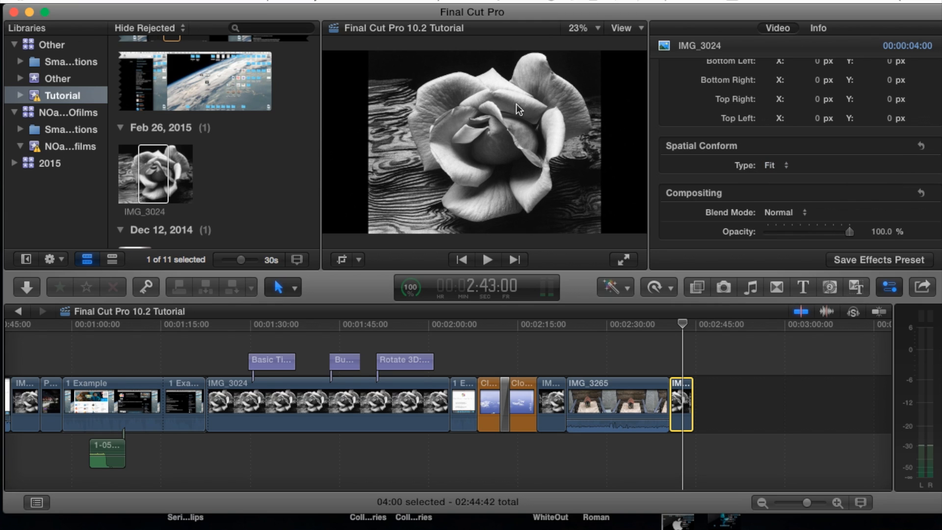
pyautogui.moveTo(556, 124)
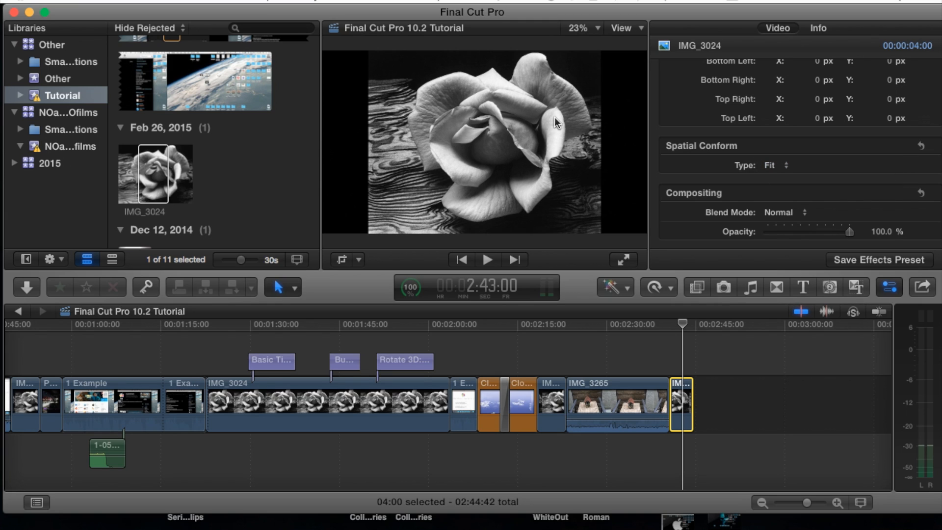
pyautogui.moveTo(553, 161)
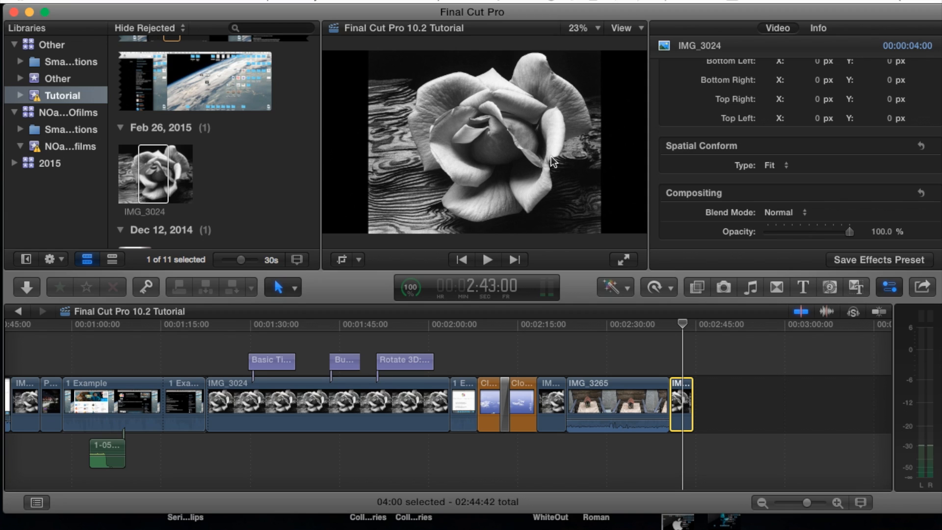
pyautogui.moveTo(483, 130)
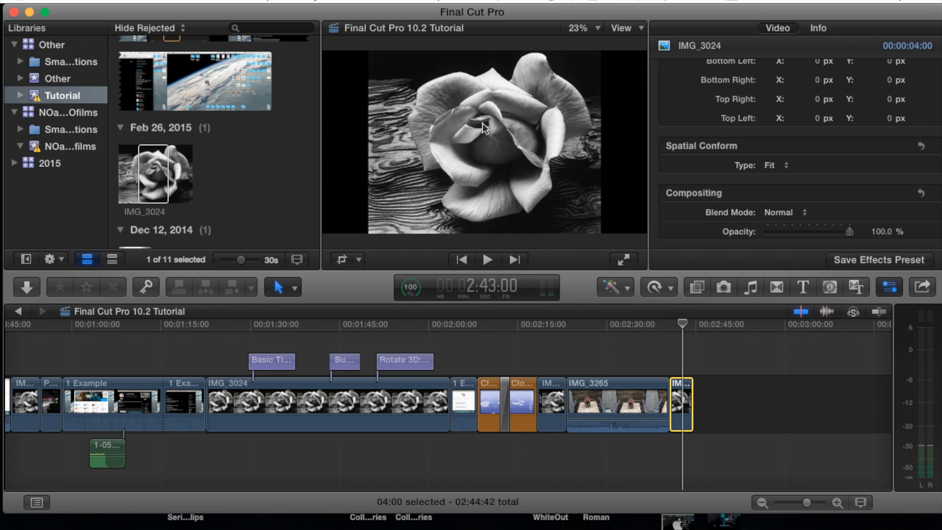
pyautogui.moveTo(664, 120)
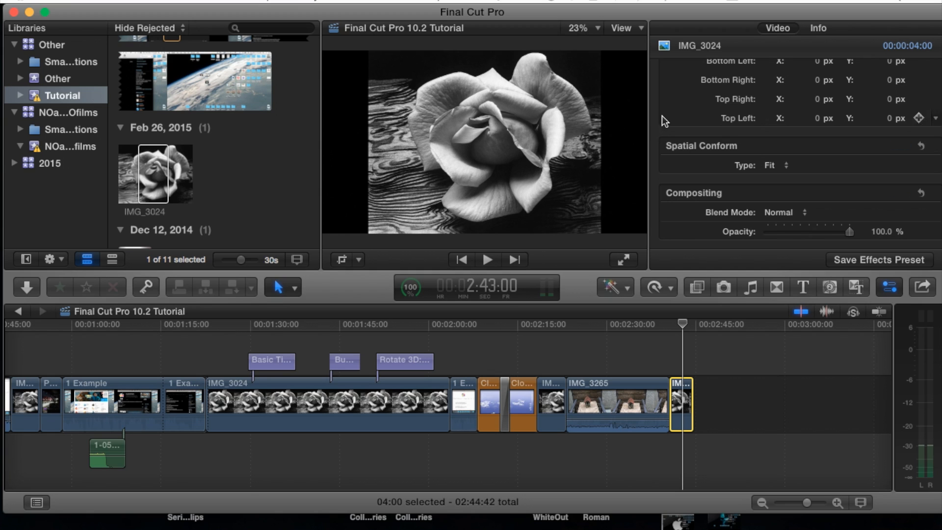
pyautogui.click(775, 164)
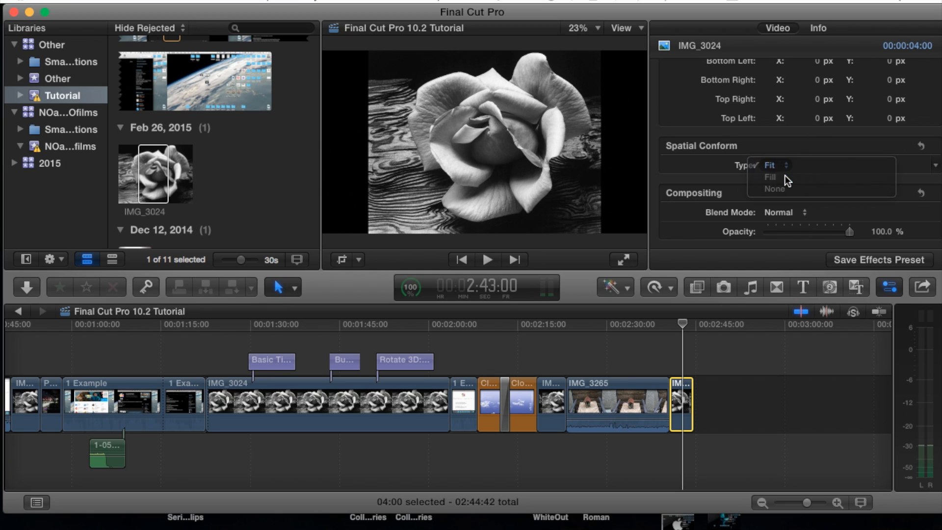
pyautogui.click(770, 178)
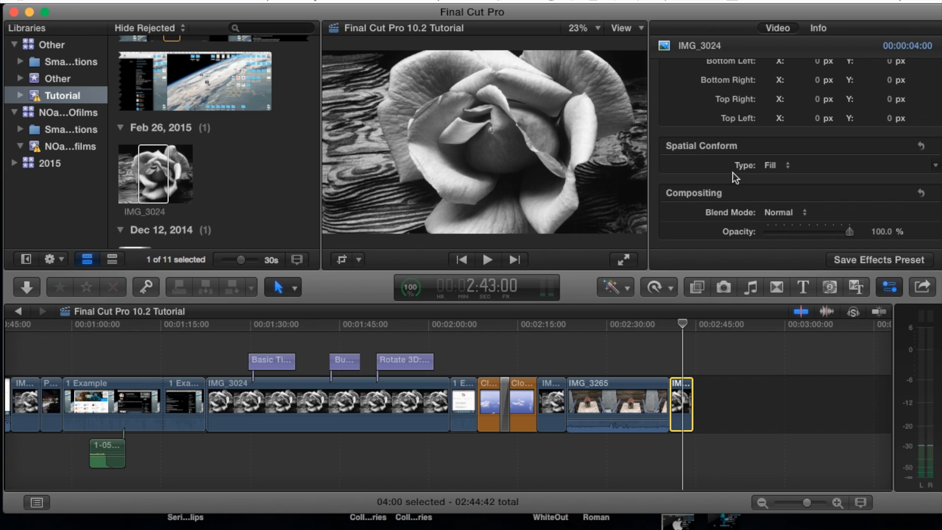
pyautogui.click(780, 165)
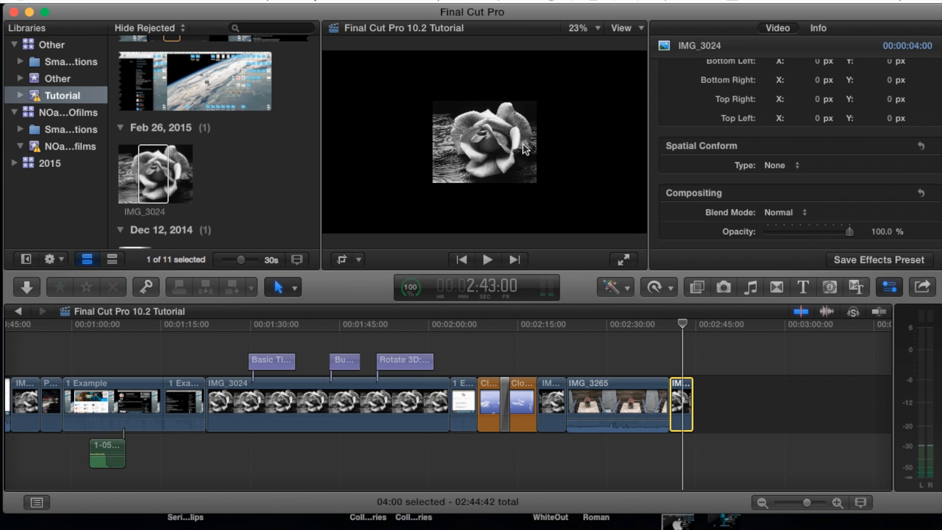
pyautogui.moveTo(519, 156)
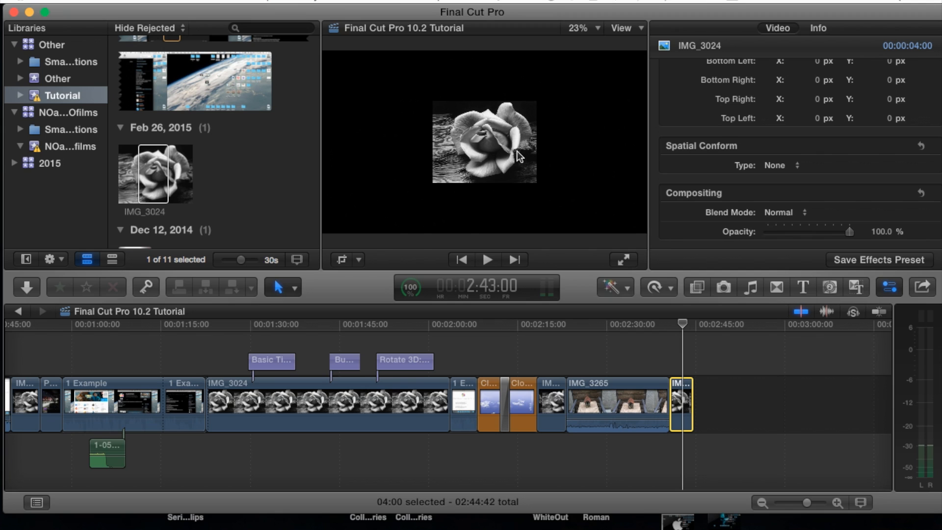
pyautogui.moveTo(638, 280)
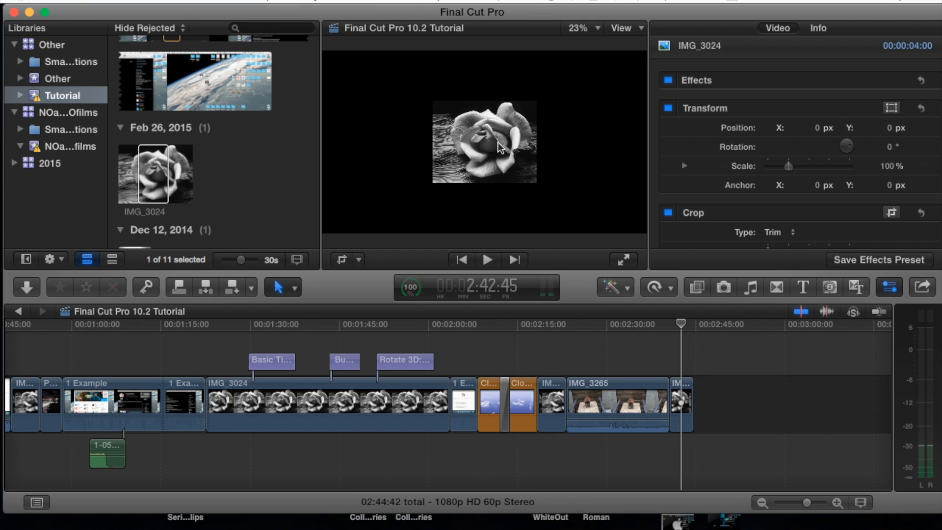
pyautogui.moveTo(516, 129)
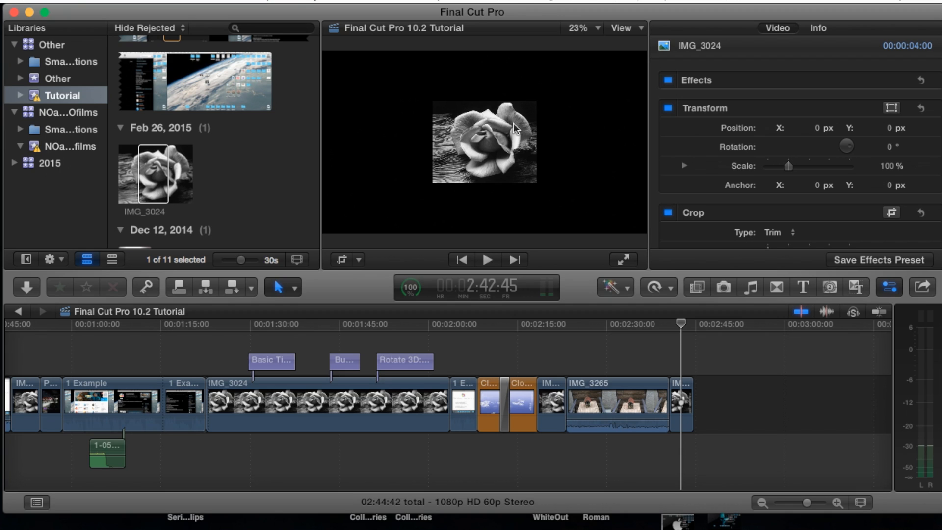
# Step: Connect the rose clip above IMG_3265 as picture-in-picture and enable its transform handles
pyautogui.click(680, 403)
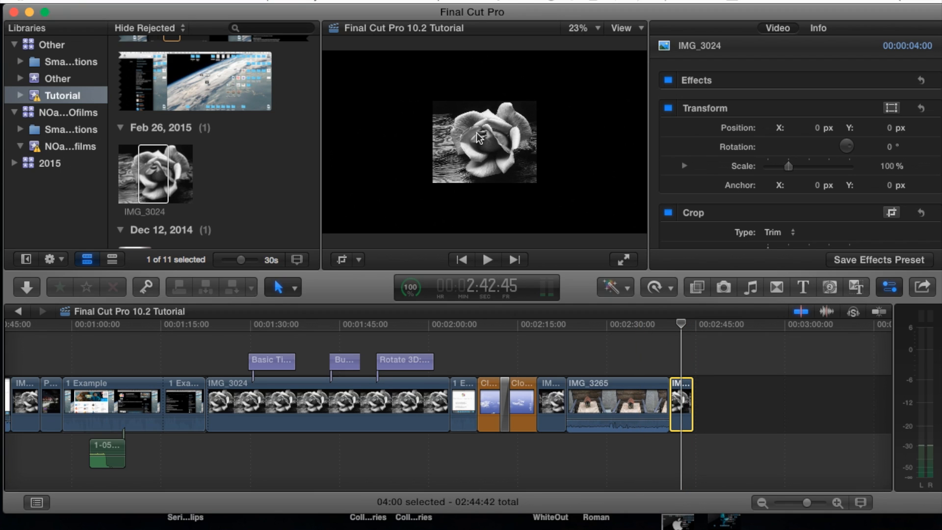
pyautogui.moveTo(500, 139)
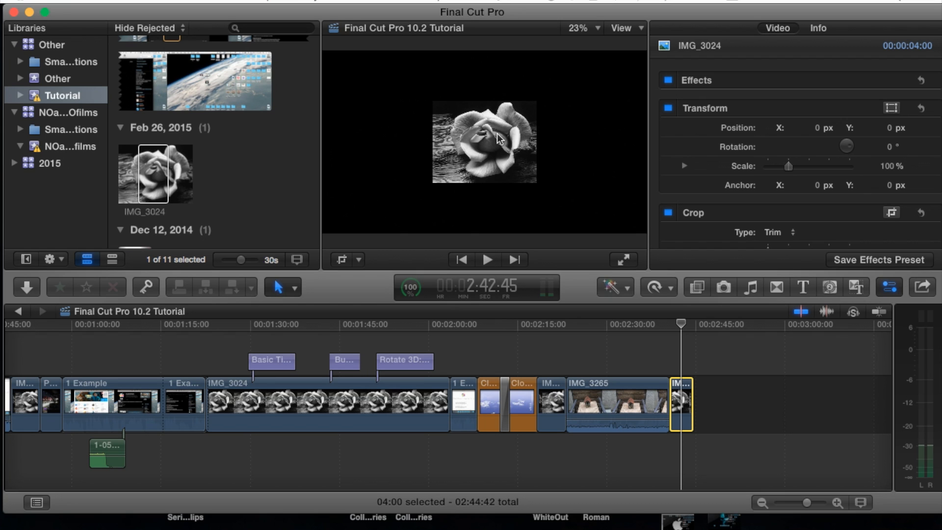
pyautogui.moveTo(513, 168)
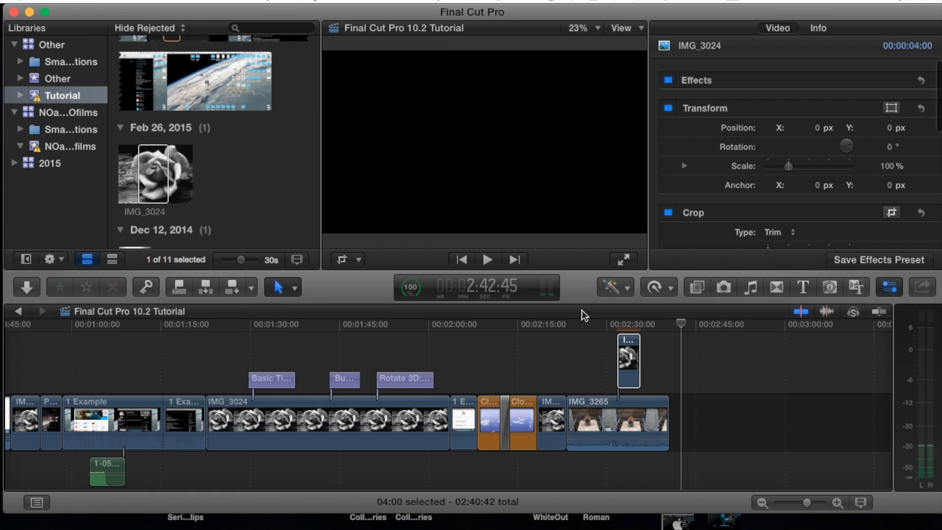
pyautogui.click(627, 360)
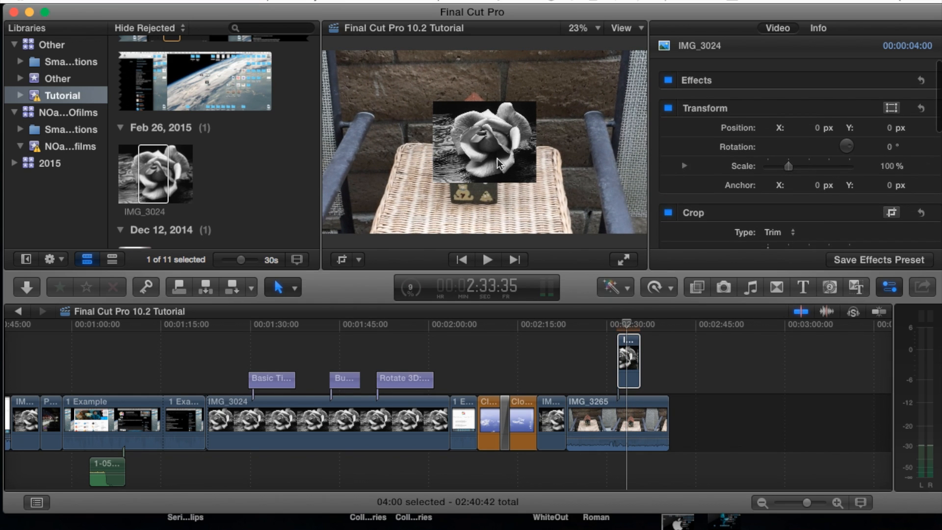
pyautogui.click(892, 108)
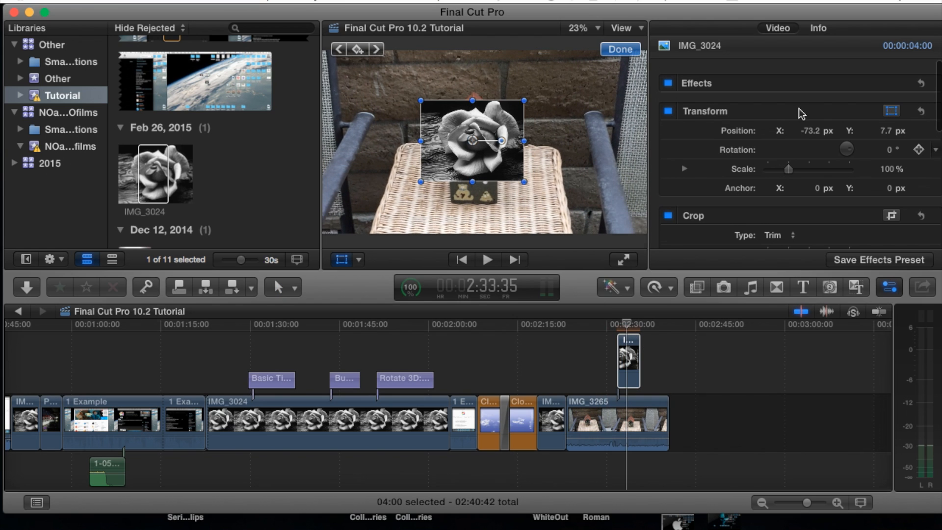